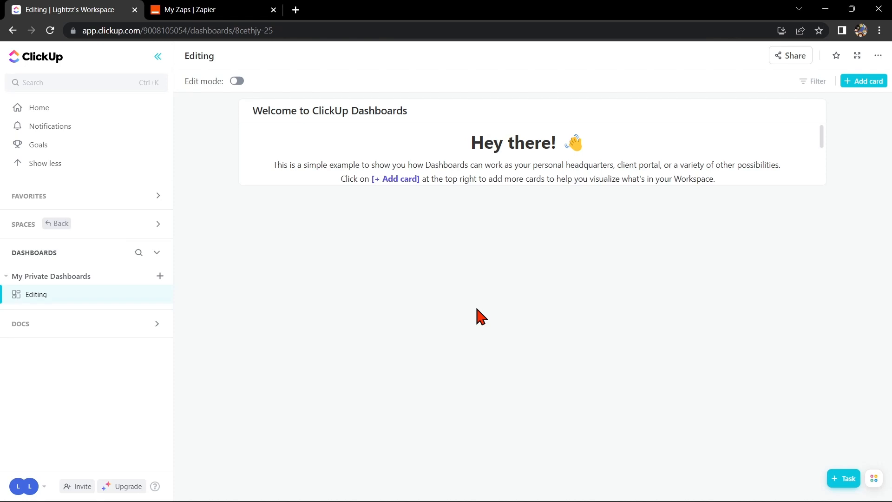
{"action": "mouse_move", "coordinate": [433, 295]}
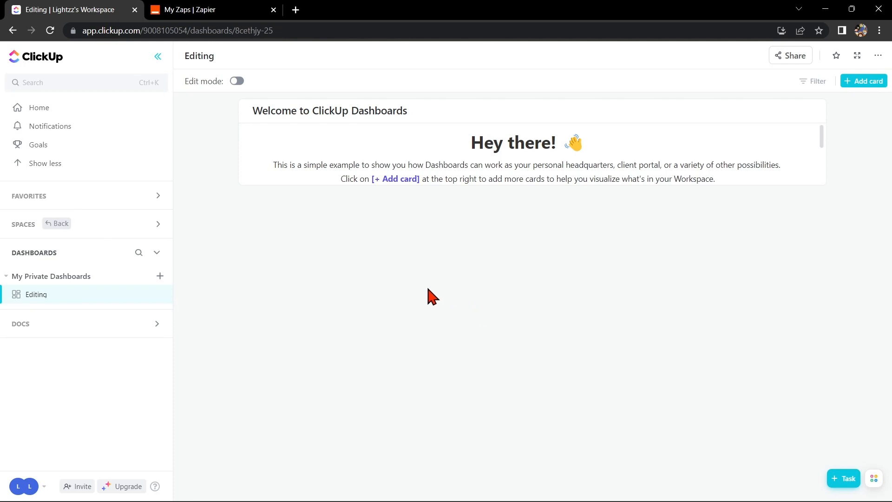
{"action": "mouse_move", "coordinate": [29, 488]}
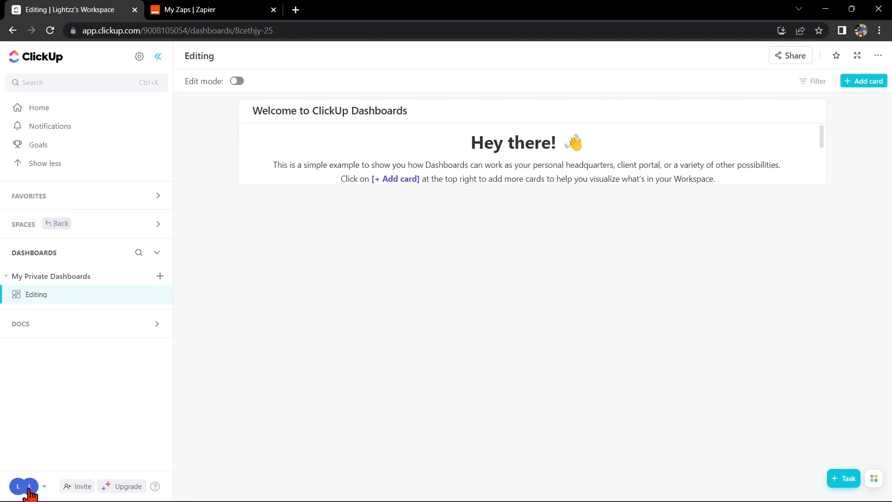
{"action": "mouse_move", "coordinate": [24, 486]}
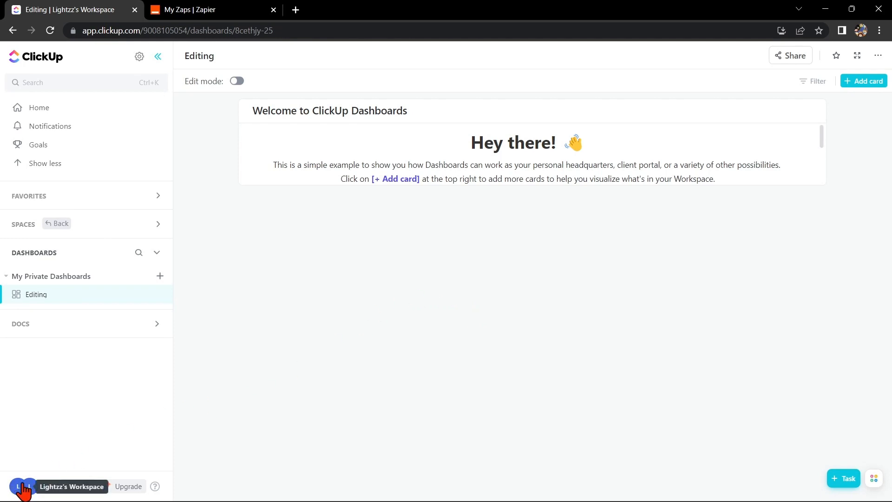
- Go to the workspace Integrations settings from the workspace avatar menu
{"action": "left_click", "coordinate": [24, 486]}
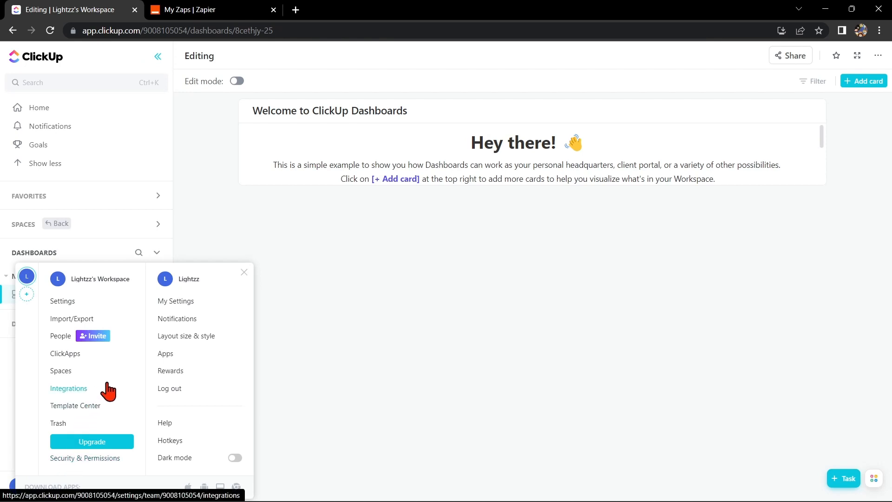
{"action": "left_click", "coordinate": [68, 388]}
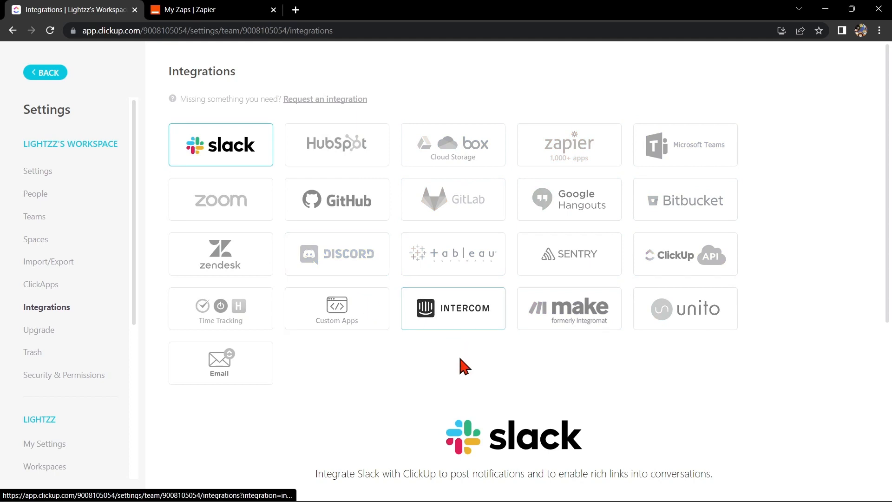
{"action": "mouse_move", "coordinate": [453, 361]}
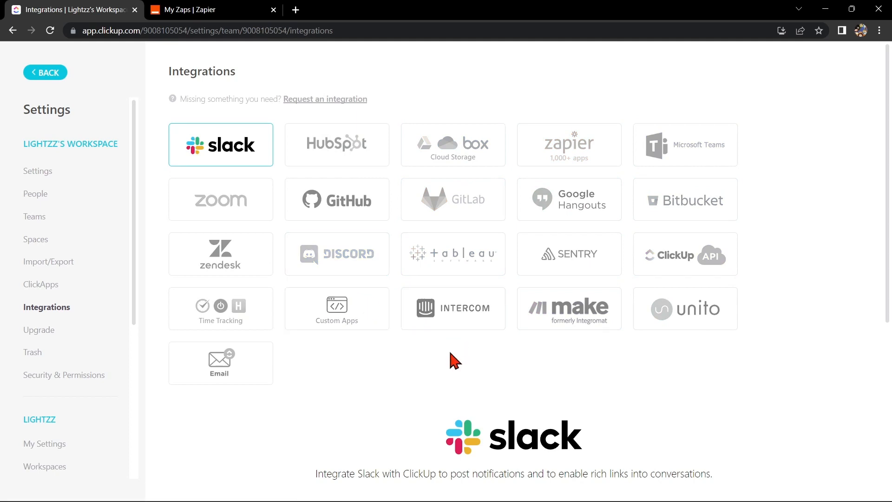
- Switch to Zapier's zaps page and create a new untitled zap
{"action": "left_click", "coordinate": [193, 10]}
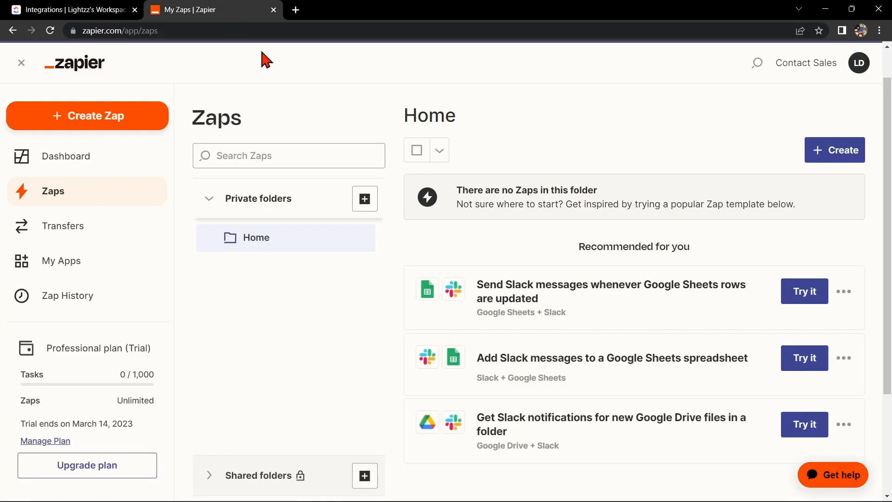
{"action": "mouse_move", "coordinate": [296, 120]}
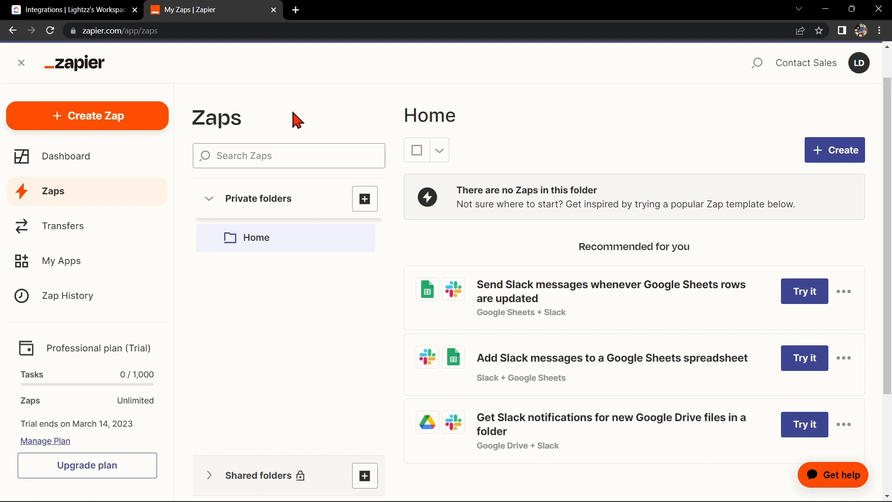
{"action": "mouse_move", "coordinate": [145, 129]}
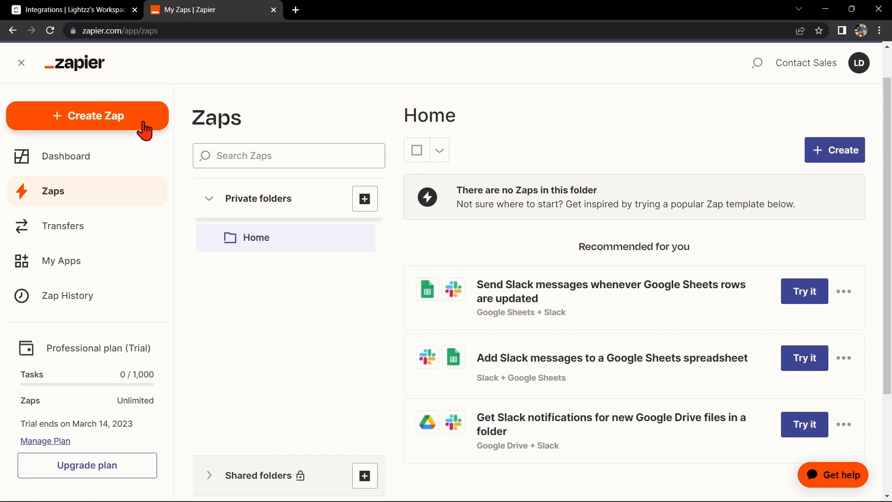
{"action": "left_click", "coordinate": [87, 115]}
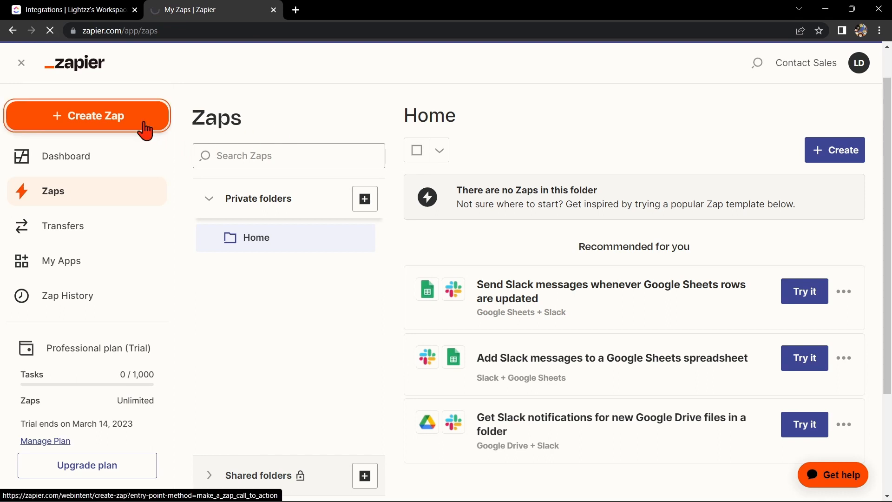
{"action": "left_click", "coordinate": [87, 116]}
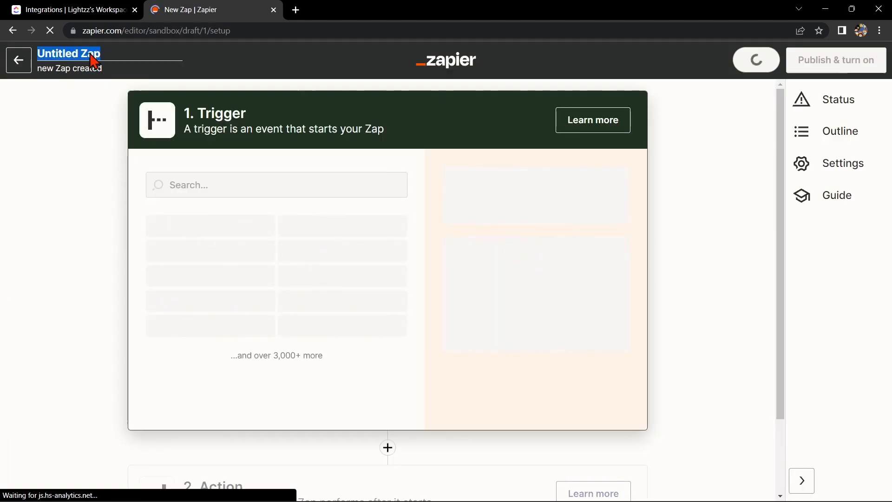
- Name the zap 'Clickup with Jira' and set its trigger to ClickUp New Task
{"action": "type", "text": "Clickup with Jira"}
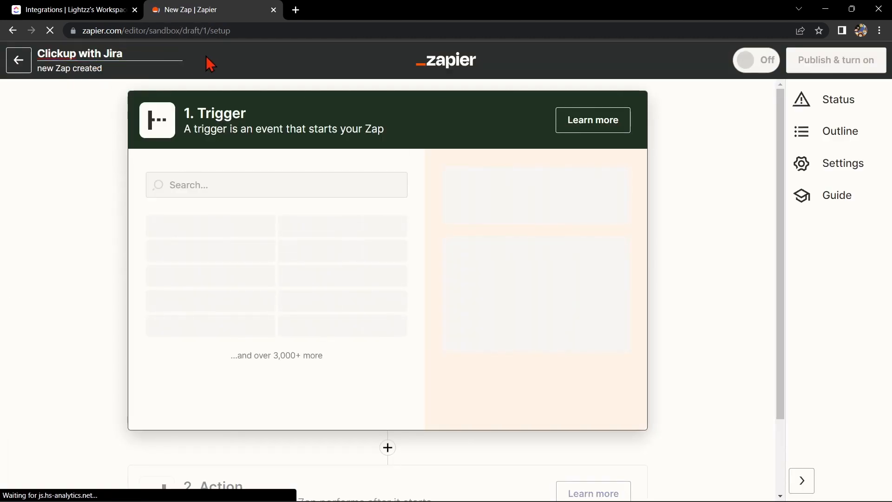
{"action": "mouse_move", "coordinate": [232, 136]}
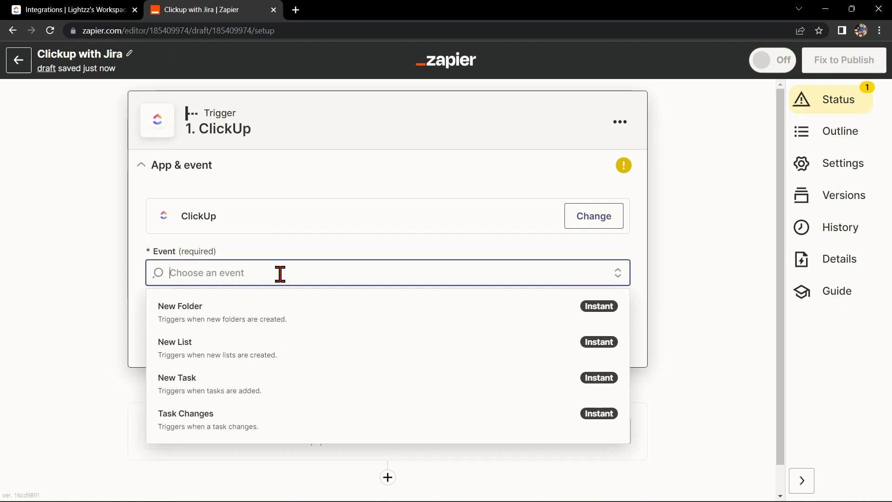
{"action": "mouse_move", "coordinate": [291, 344]}
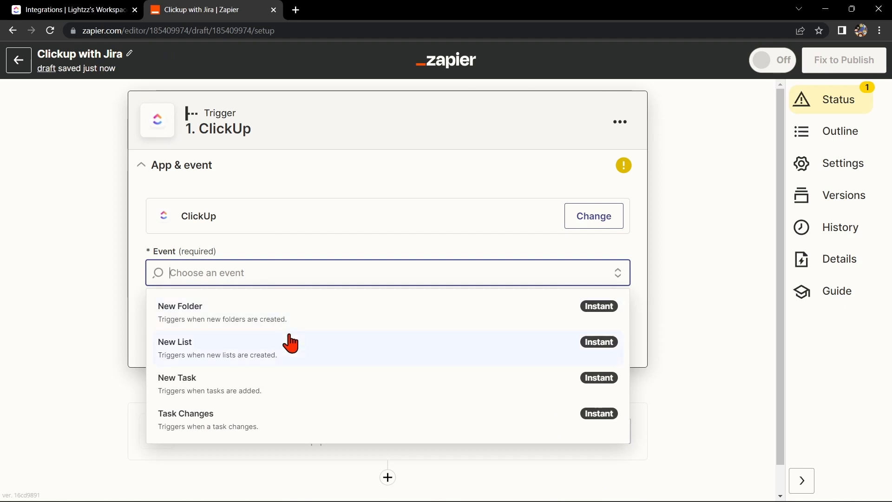
{"action": "mouse_move", "coordinate": [283, 394]}
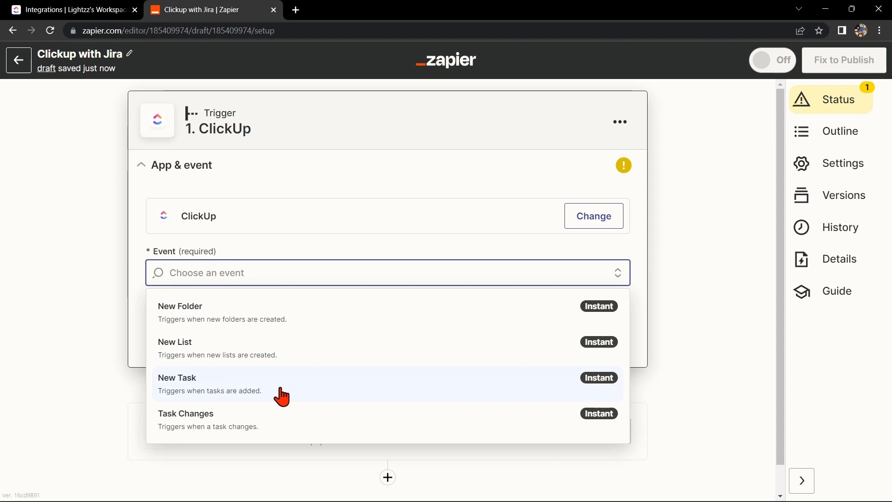
{"action": "mouse_move", "coordinate": [275, 394]}
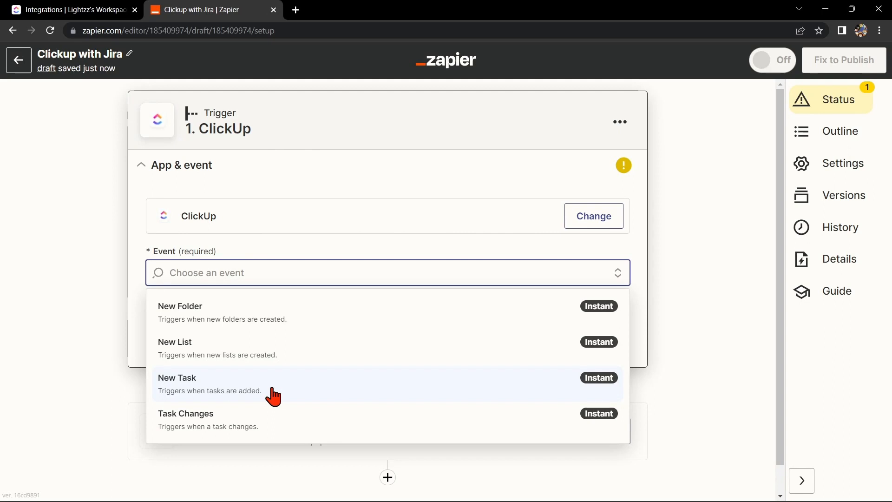
{"action": "left_click", "coordinate": [177, 377]}
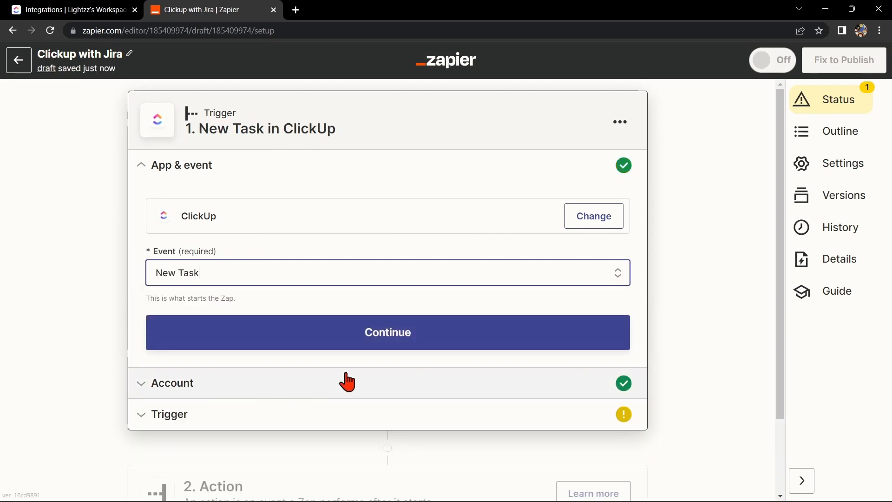
{"action": "left_click", "coordinate": [387, 332]}
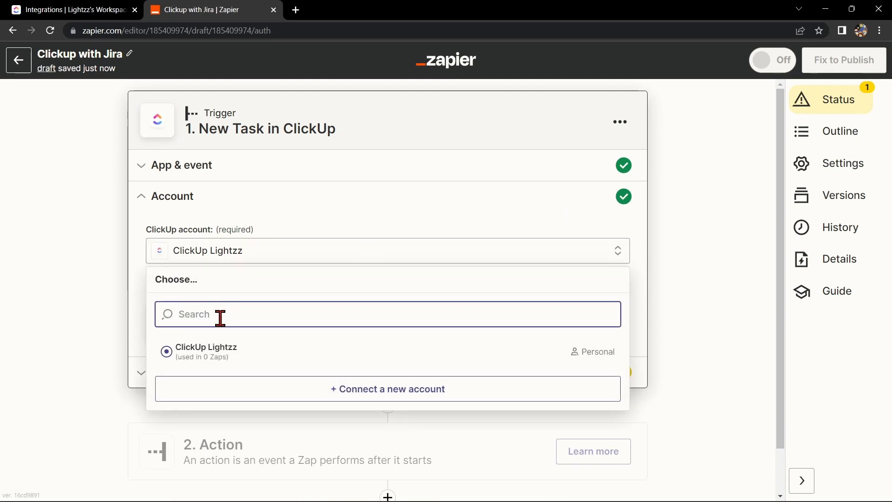
- Set the trigger's ClickUp account and Lightzz's Workspace, then continue to testing
{"action": "left_click", "coordinate": [206, 351]}
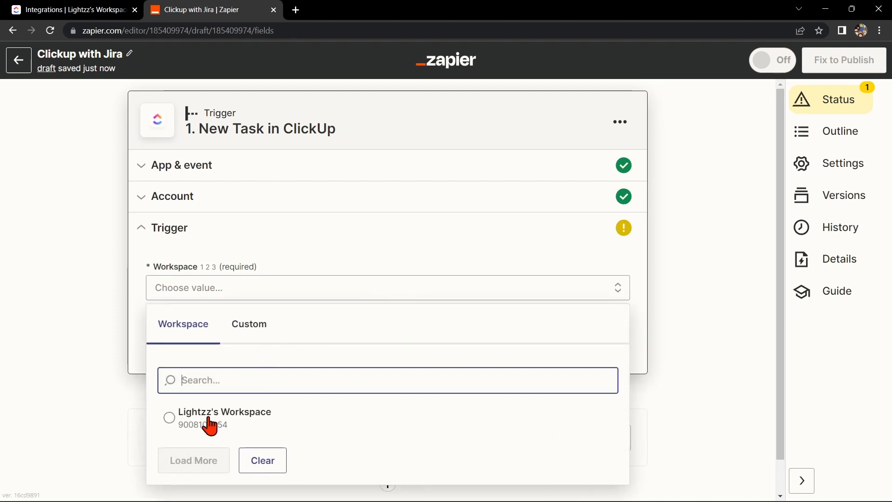
{"action": "left_click", "coordinate": [225, 412]}
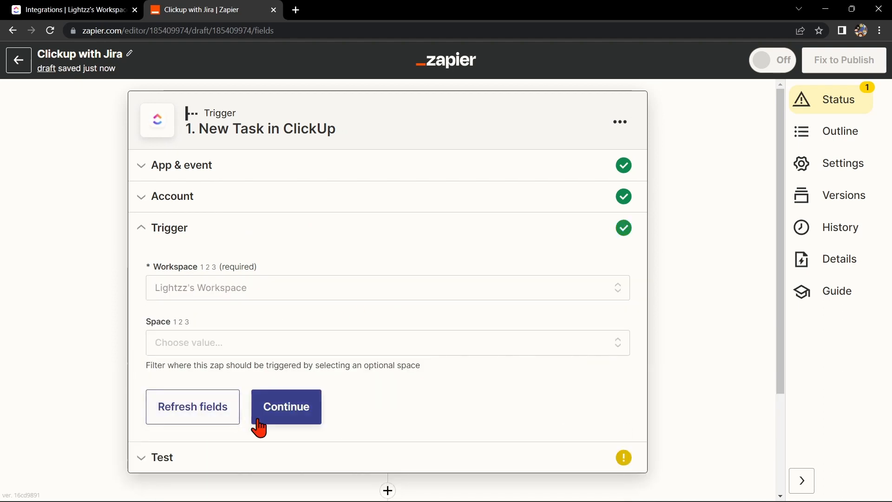
{"action": "left_click", "coordinate": [285, 406]}
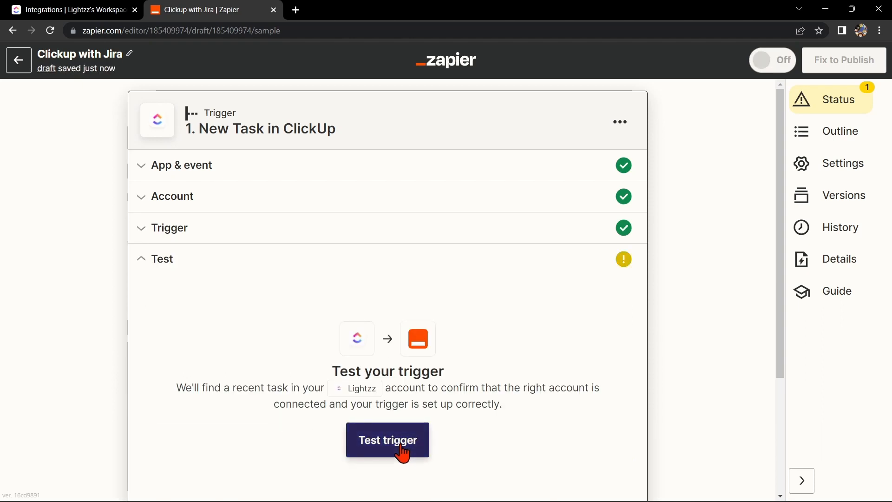
- Test the trigger to fetch a sample ClickUp task and continue to the action step
{"action": "left_click", "coordinate": [388, 439]}
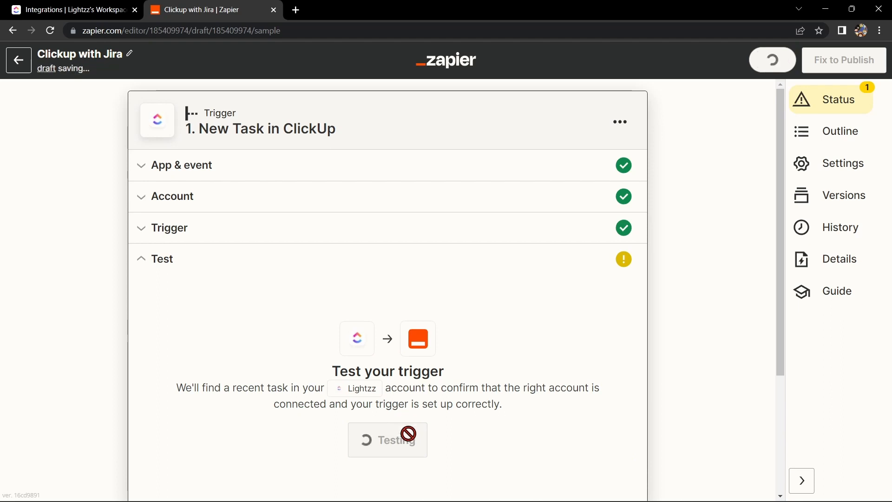
{"action": "left_click", "coordinate": [388, 439]}
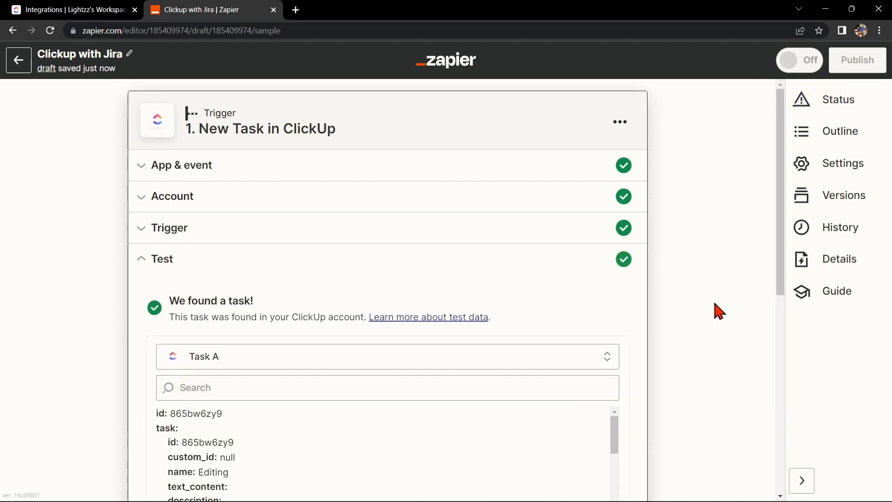
{"action": "scroll", "scroll_direction": "down", "scroll_amount": 3}
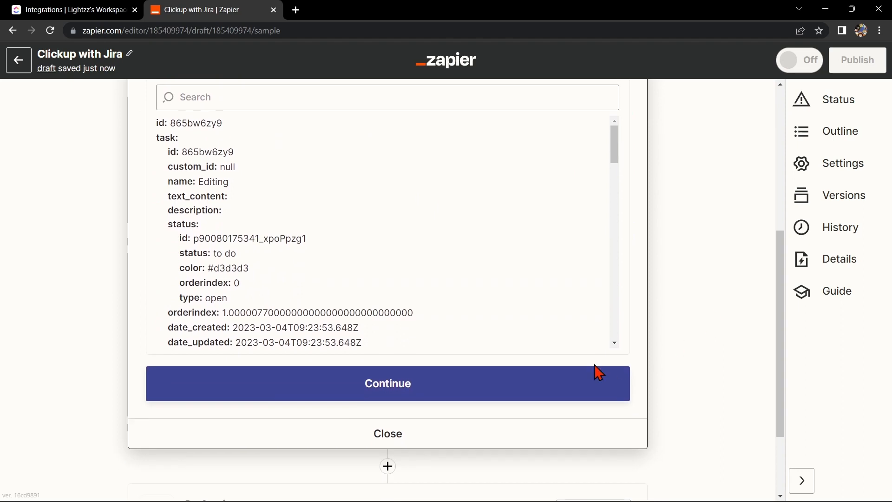
{"action": "left_click", "coordinate": [387, 383]}
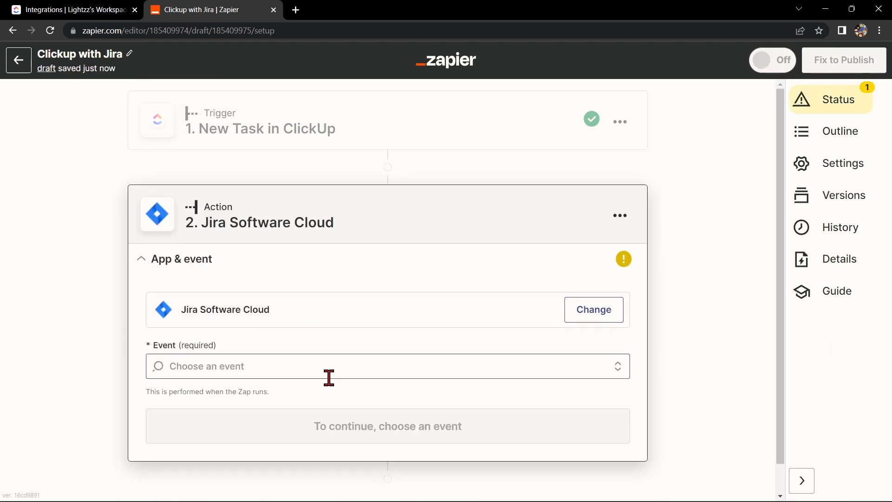
- Set the action event to Create Issue in Jira Software Cloud
{"action": "left_click", "coordinate": [387, 367]}
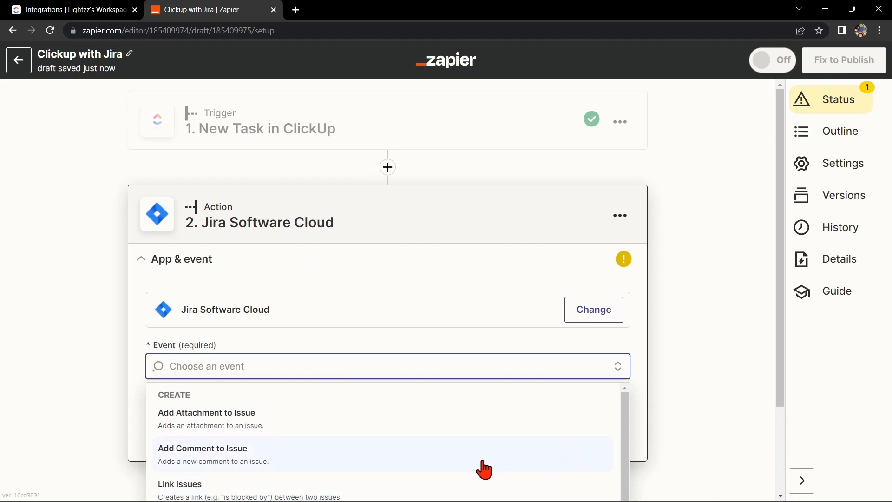
{"action": "scroll", "scroll_direction": "down", "scroll_amount": 3}
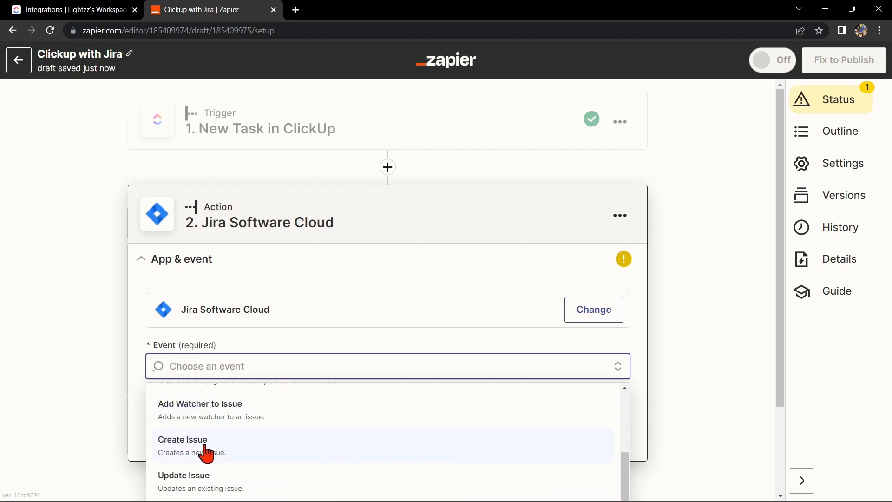
{"action": "mouse_move", "coordinate": [244, 458]}
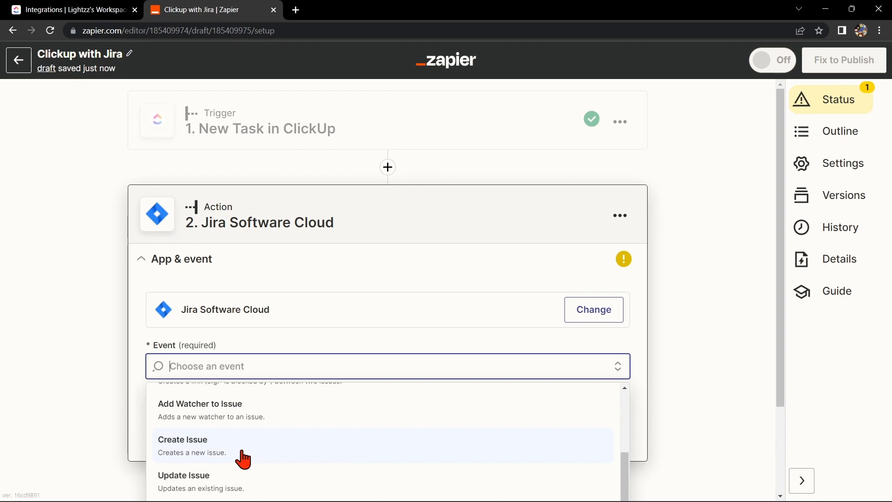
{"action": "left_click", "coordinate": [182, 445]}
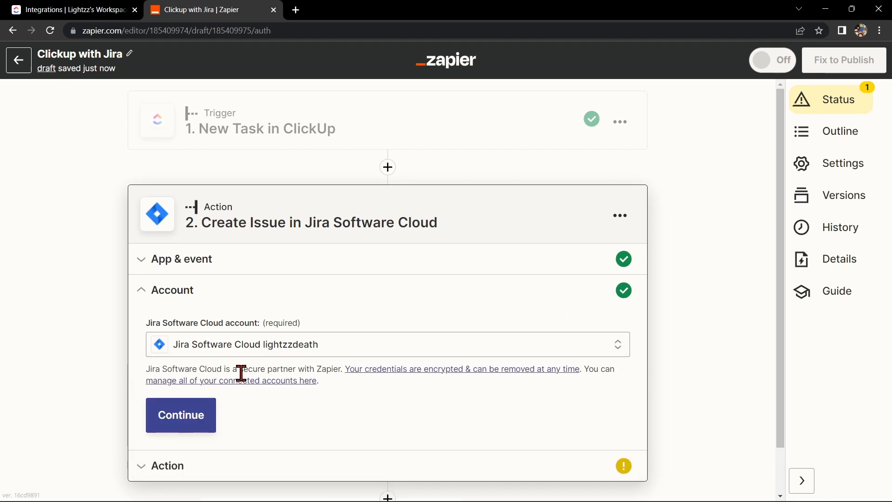
- Confirm the Jira account and the issue fields (summary Editing, parent SMM-2), moving to testing
{"action": "left_click", "coordinate": [180, 415]}
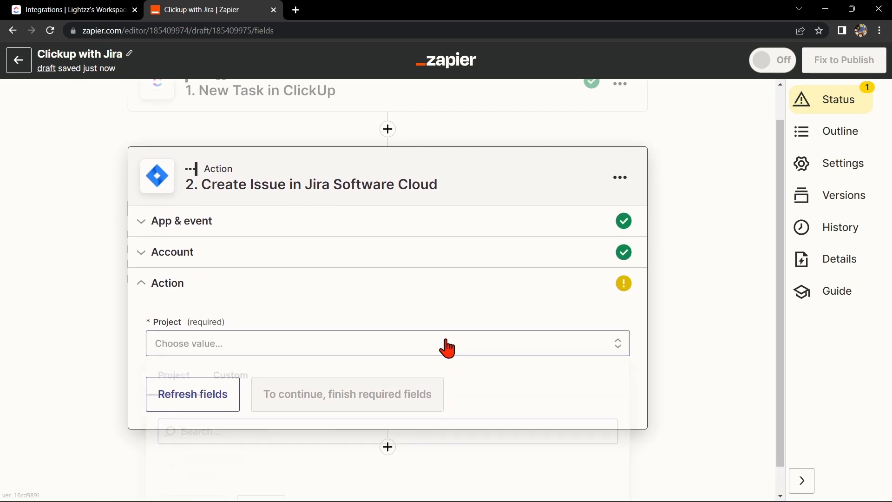
{"action": "scroll", "scroll_direction": "down", "scroll_amount": 3}
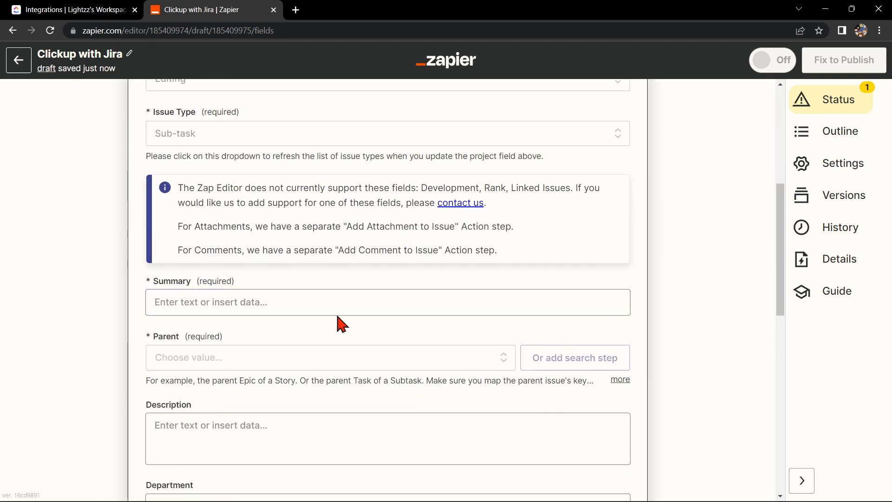
{"action": "scroll", "scroll_direction": "down", "scroll_amount": 3}
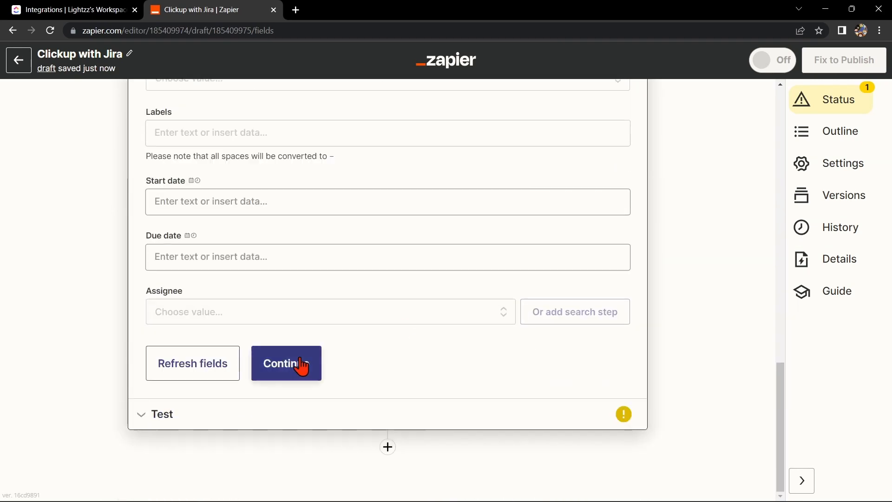
{"action": "left_click", "coordinate": [286, 363]}
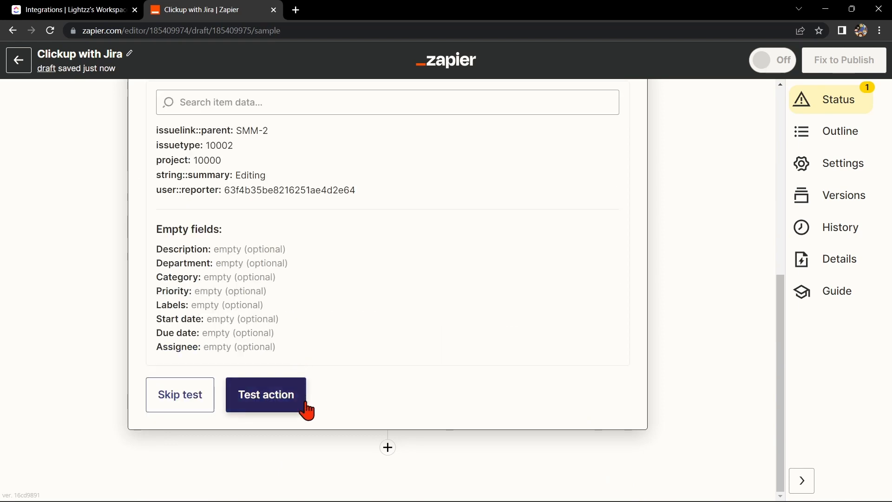
- Send test issue ED-8 to Jira, then publish and turn on the zap
{"action": "left_click", "coordinate": [265, 394]}
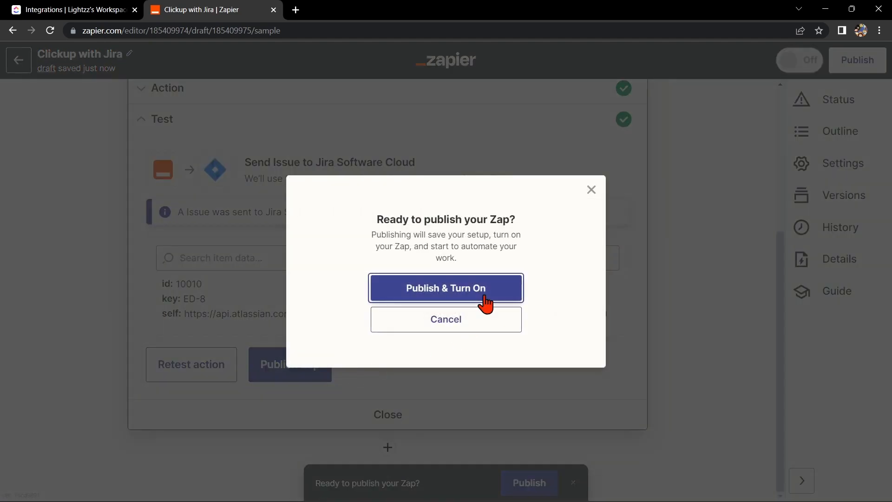
{"action": "left_click", "coordinate": [445, 287]}
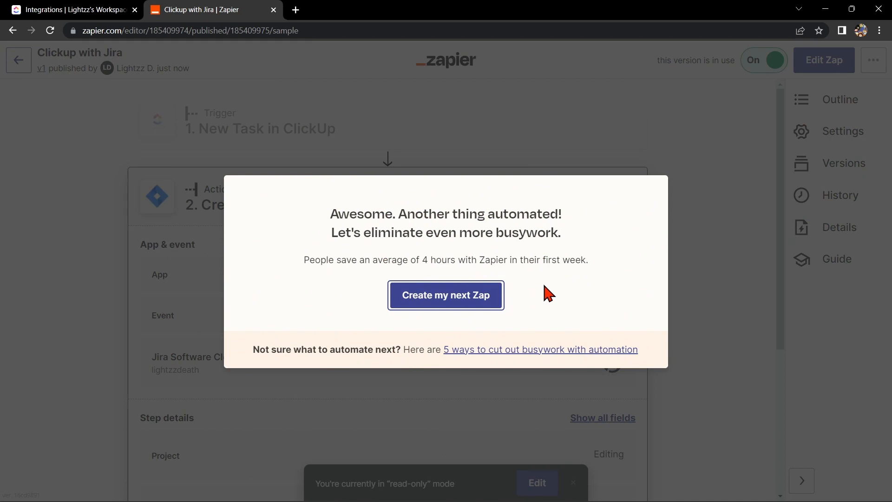
{"action": "mouse_move", "coordinate": [554, 296]}
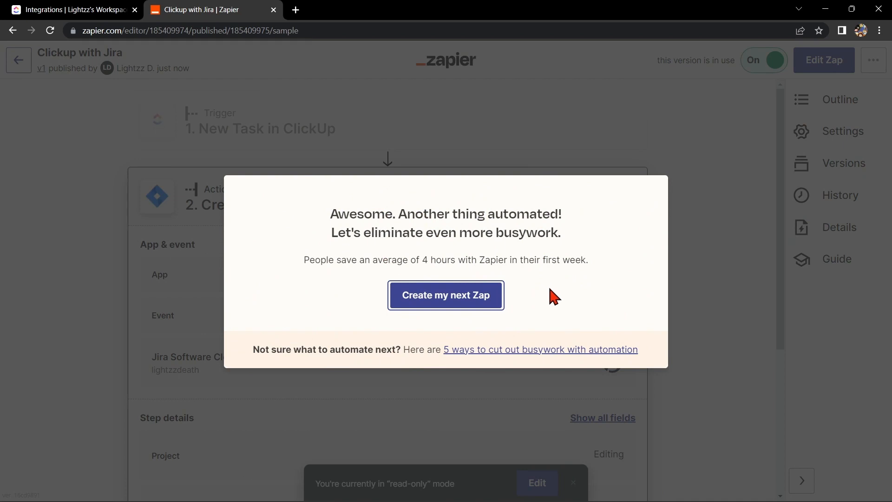